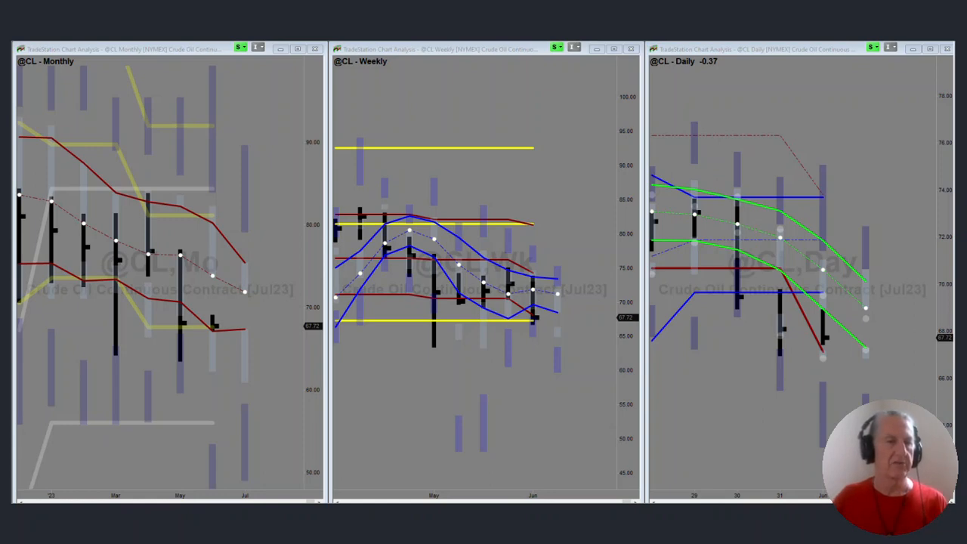
# Draw a magenta arrow pointing down at the latest bars on the CL Monthly chart.
pyautogui.moveTo(281, 117); pyautogui.dragTo(214, 310)
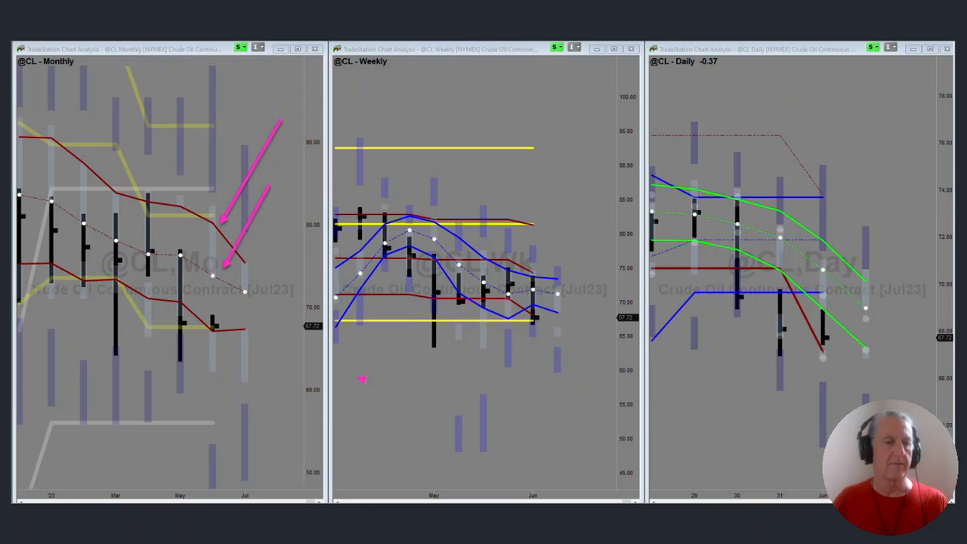
pyautogui.moveTo(227, 332); pyautogui.dragTo(363, 378)
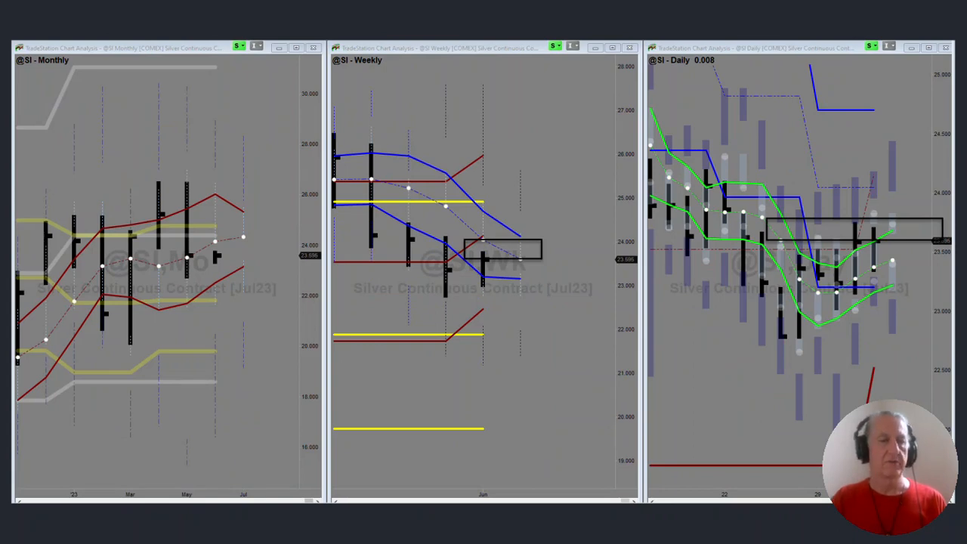
# Draw two magenta arrows at the latest SI Monthly bar, one from above and one from below.
pyautogui.moveTo(318, 98); pyautogui.dragTo(257, 208)
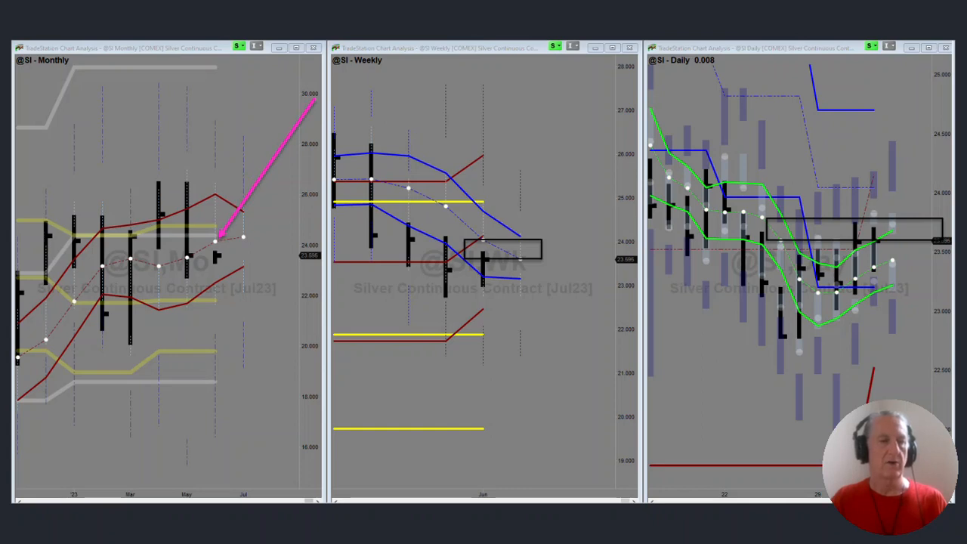
pyautogui.moveTo(219, 287); pyautogui.dragTo(310, 313)
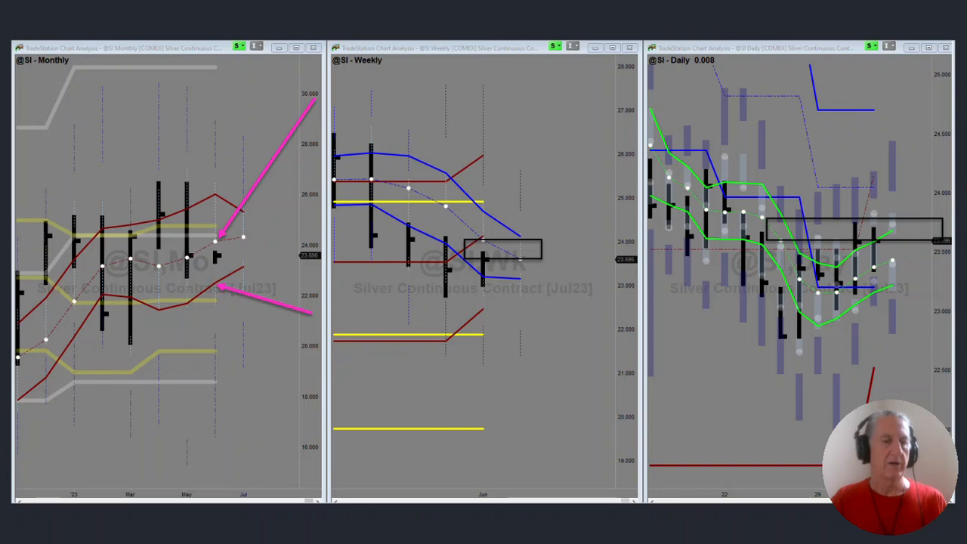